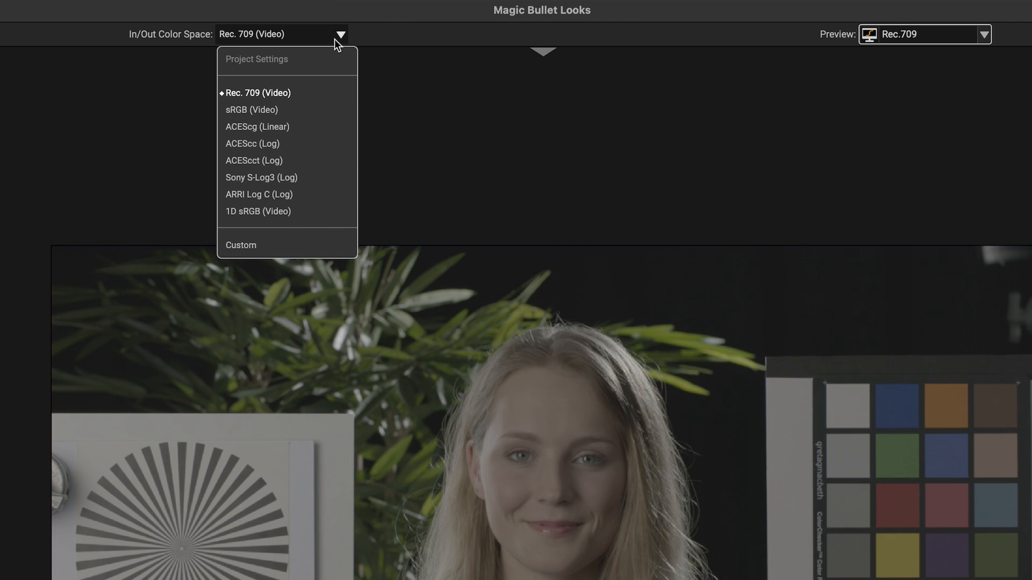
# Set the ARRI chart clip's In/Out Color Space to ARRI Log C (Log)
pyautogui.click(259, 194)
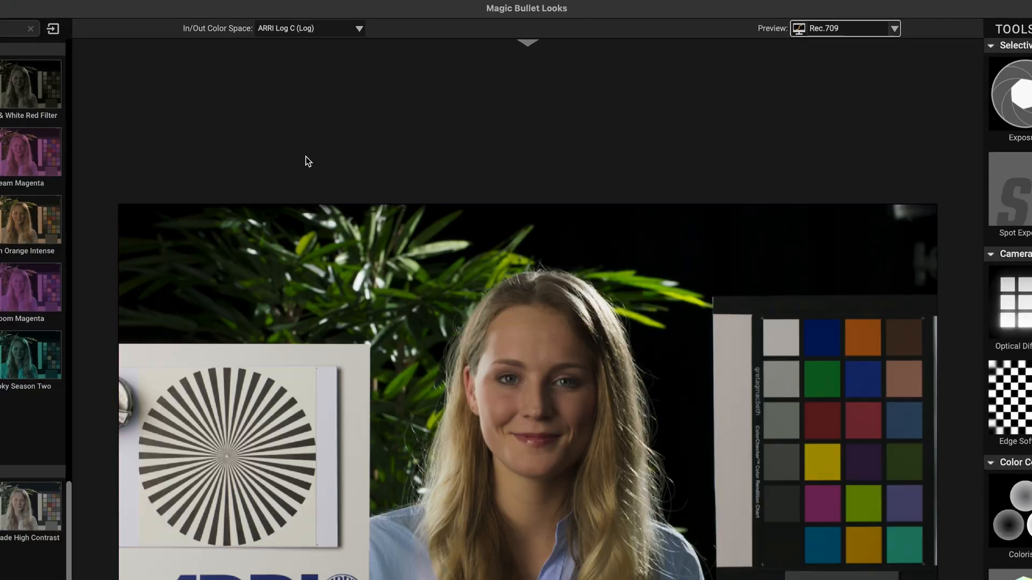
pyautogui.click(307, 28)
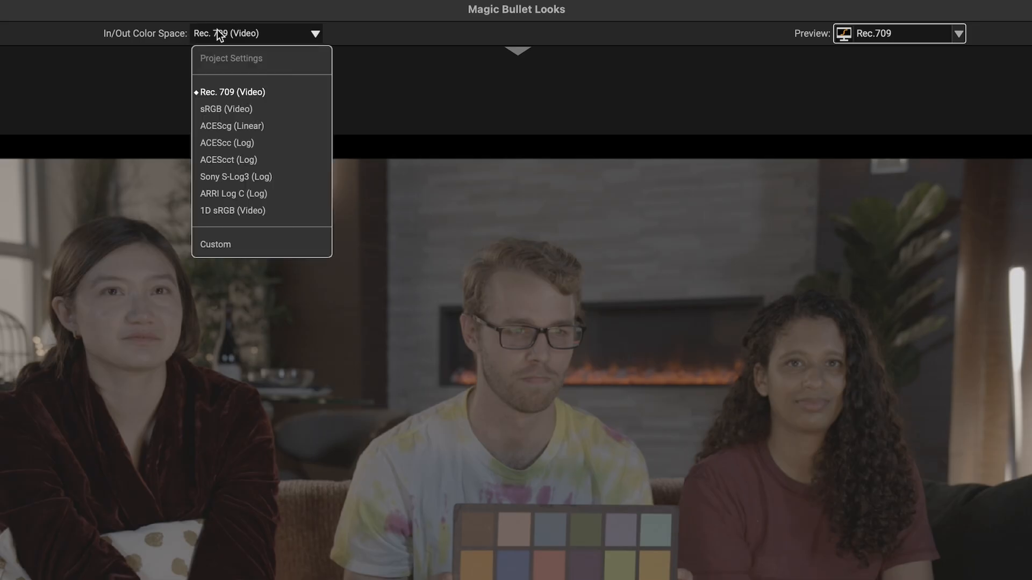
pyautogui.click(235, 177)
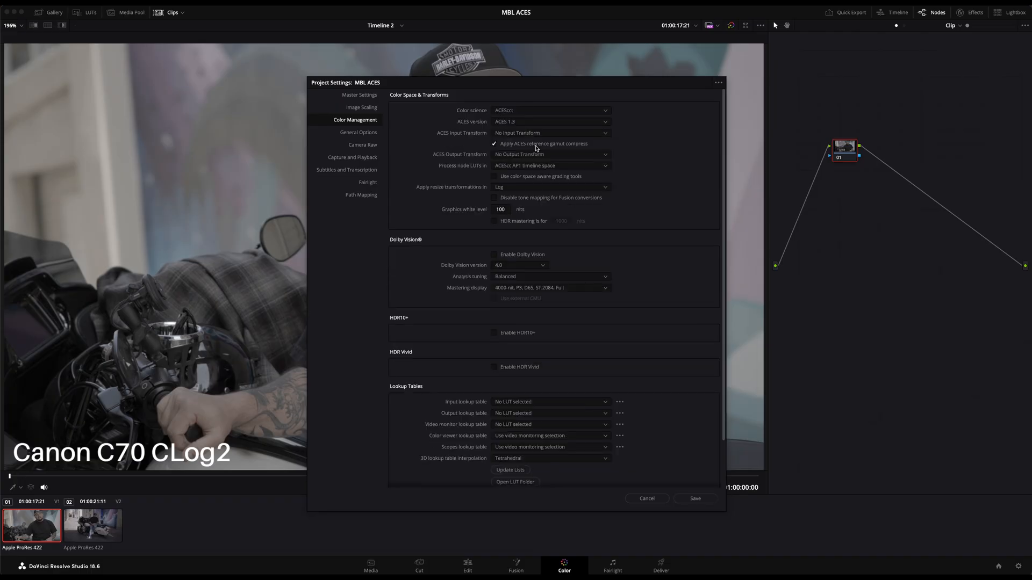
# Verify Resolve's color science is ACEScct and select ACEScct (Log) in Looks
pyautogui.click(551, 122)
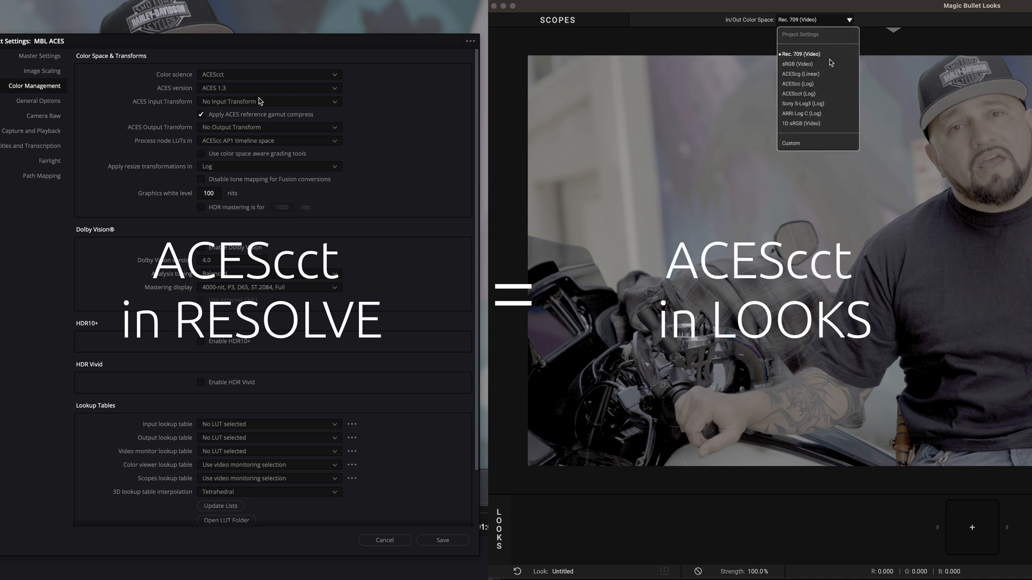
pyautogui.click(797, 93)
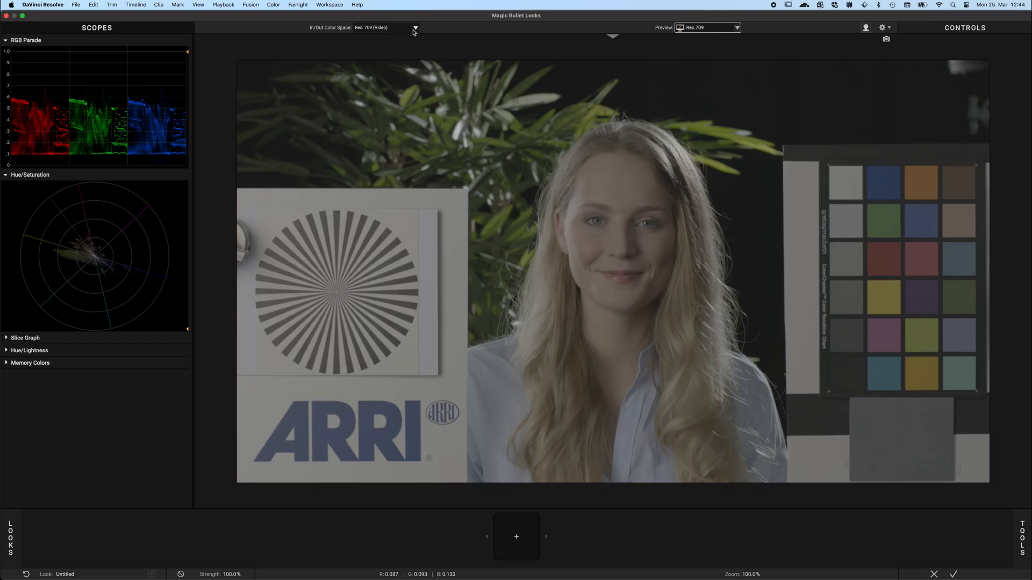
# Try ACEScct (Log) on the chart clip, then switch it to ARRI Log C (Log)
pyautogui.click(414, 28)
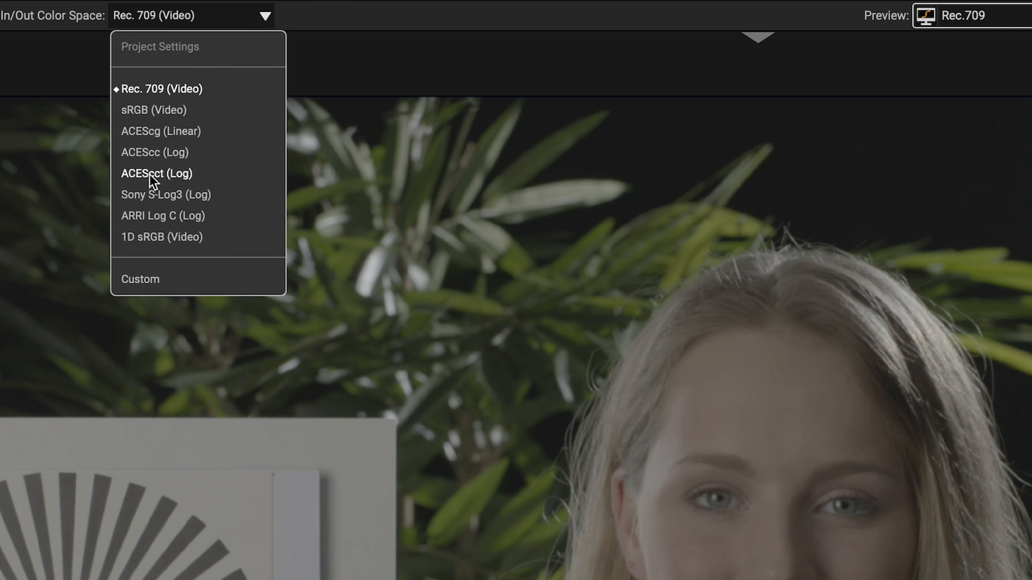
pyautogui.click(157, 173)
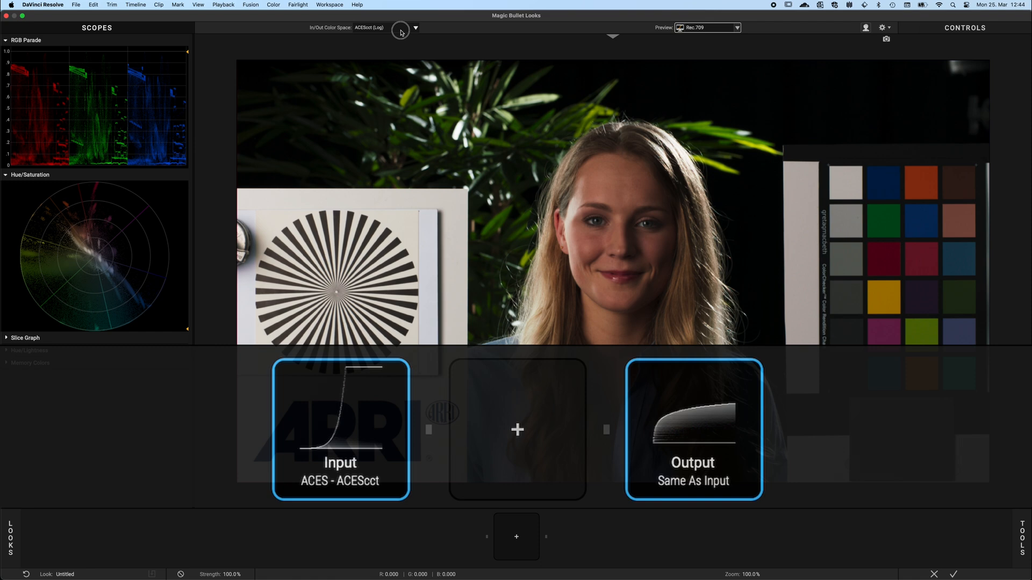
pyautogui.click(415, 28)
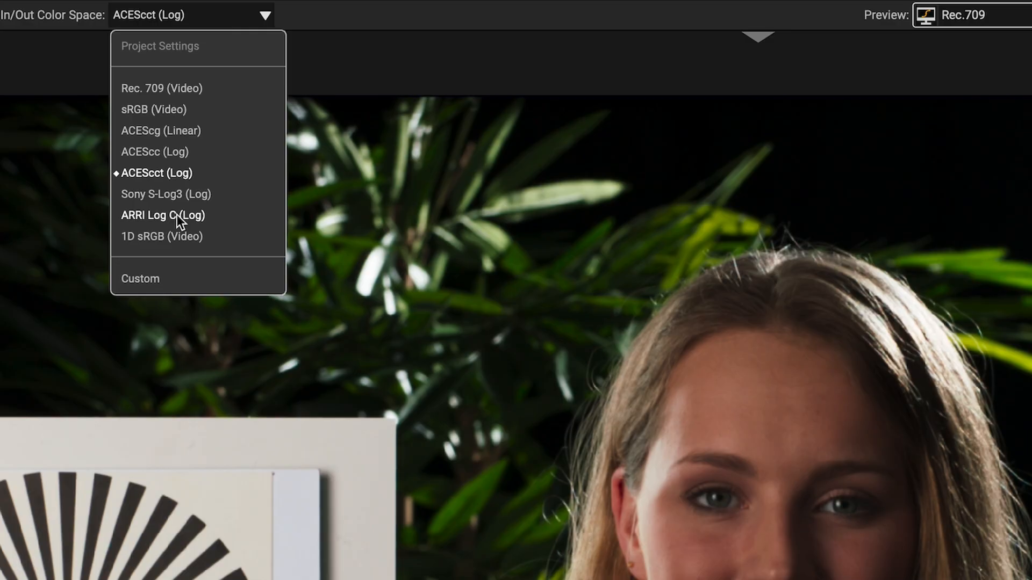
pyautogui.click(164, 214)
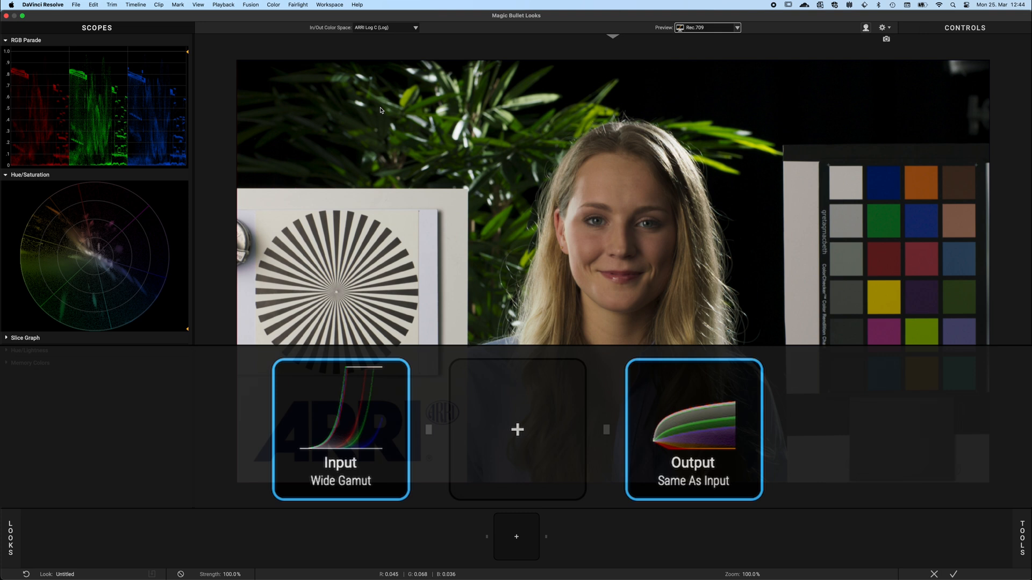
pyautogui.click(387, 27)
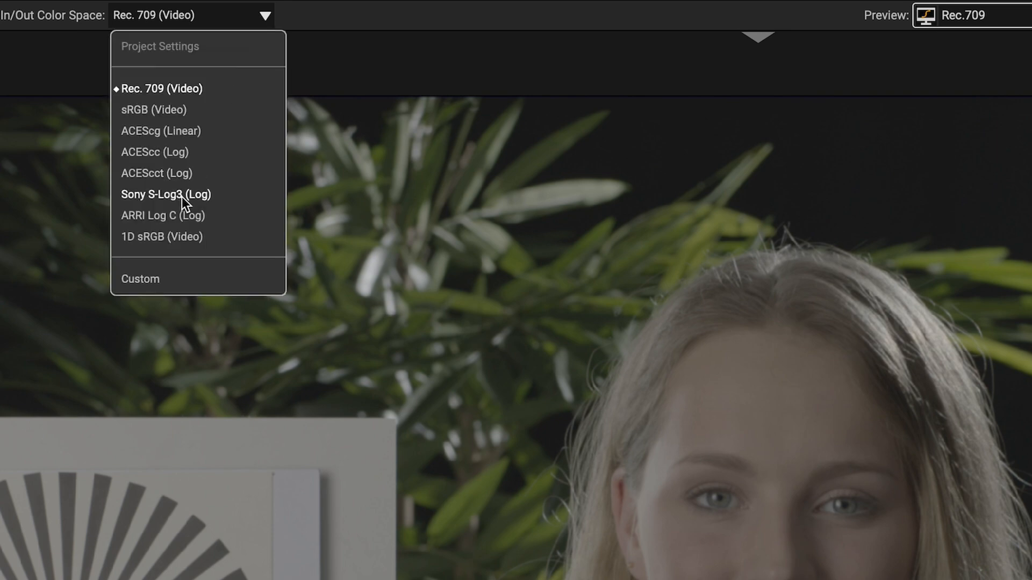
# Reapply ARRI Log C (Log) to the chart clip and bring up the silhouette clip's color spaces
pyautogui.click(162, 215)
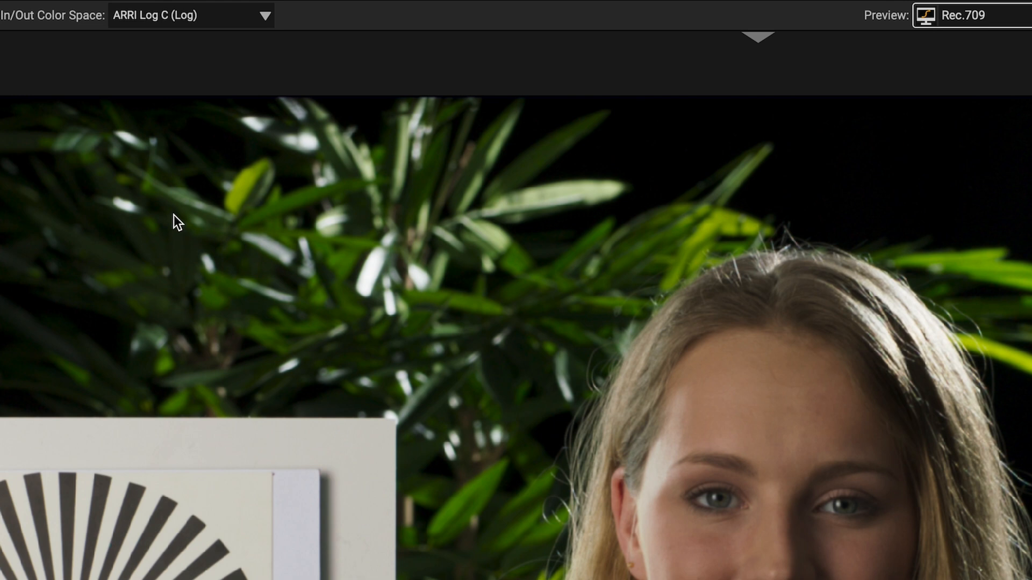
pyautogui.click(191, 15)
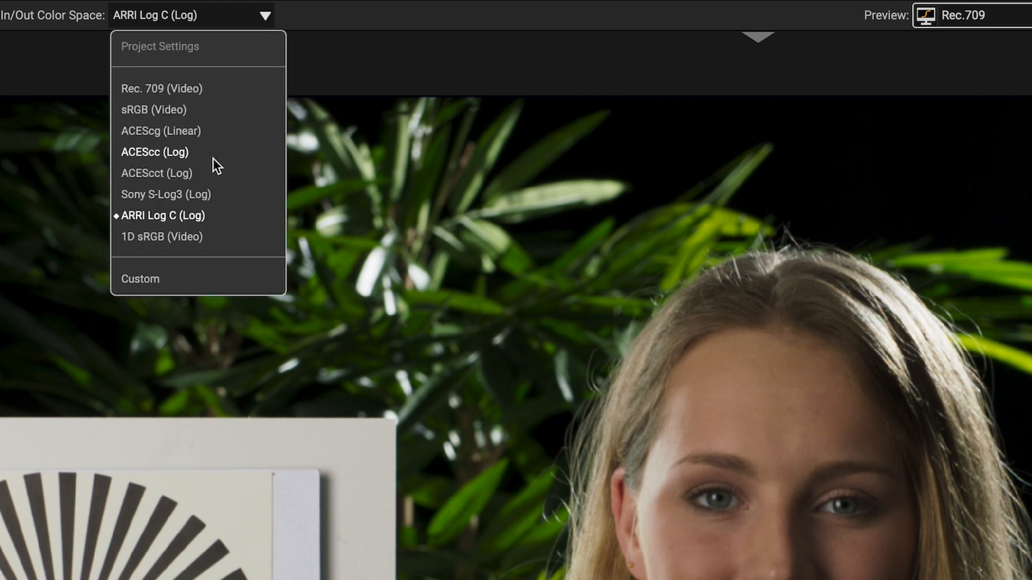
pyautogui.click(140, 279)
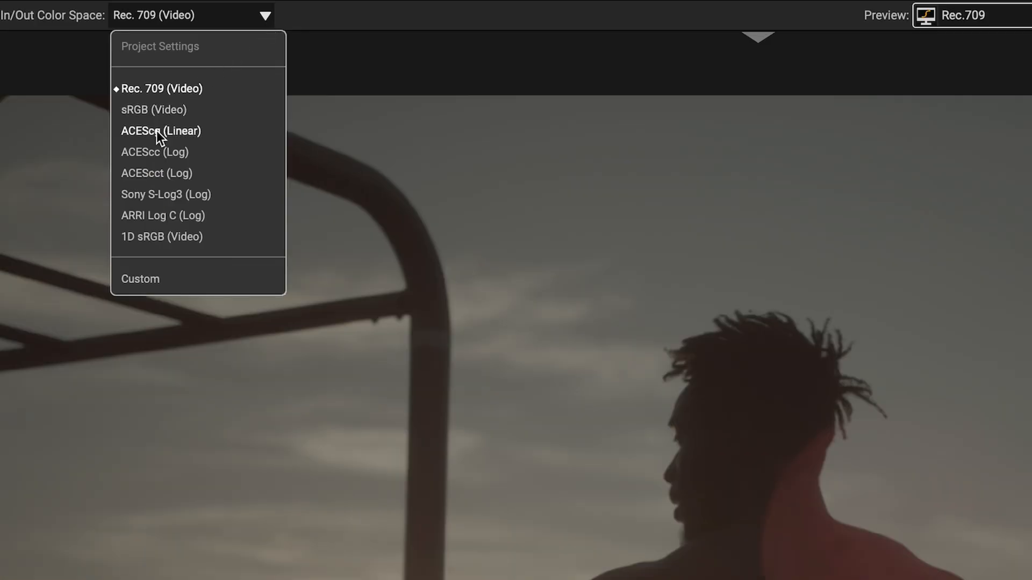
pyautogui.moveTo(162, 215)
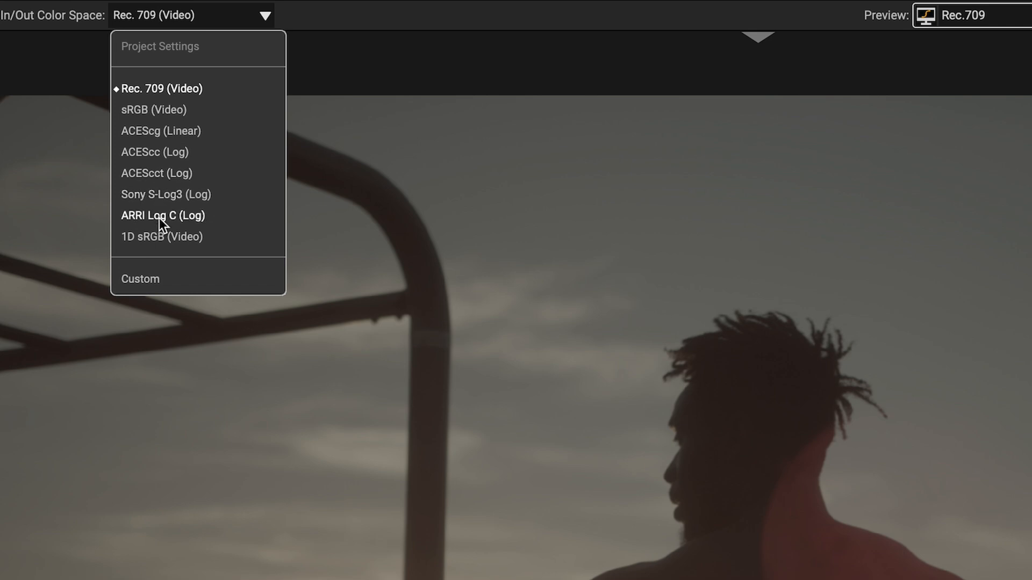
pyautogui.moveTo(141, 279)
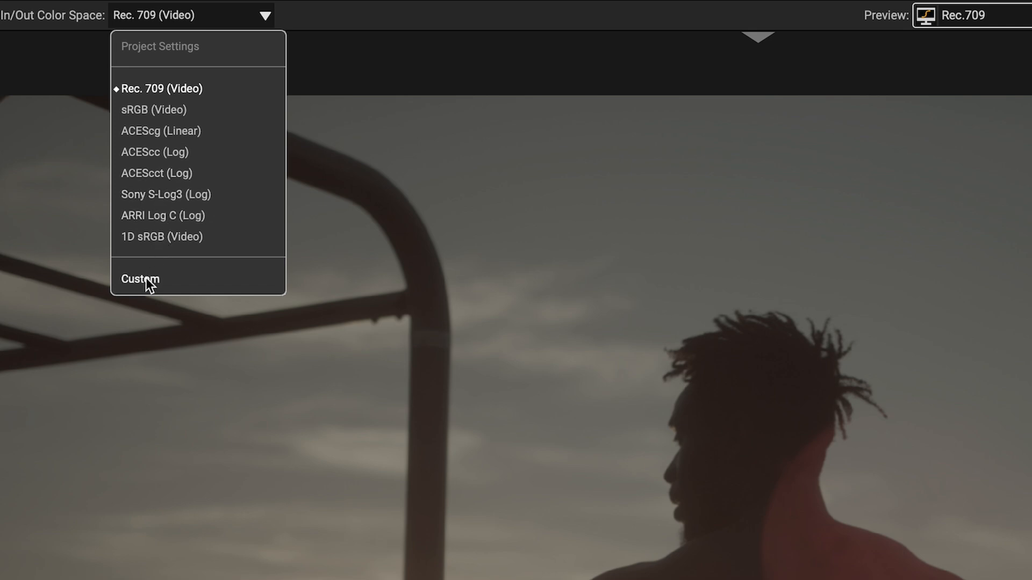
# Choose Custom as the silhouette clip's In/Out Color Space
pyautogui.click(140, 279)
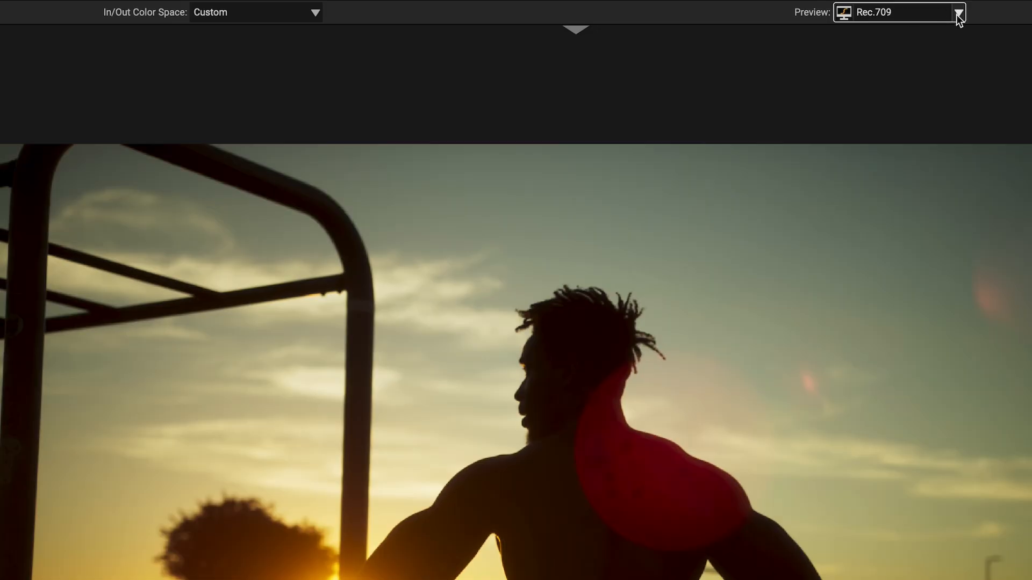
# Compare Preview None against Rec.709, then output Rec.709 with Same As Input disabled
pyautogui.click(956, 12)
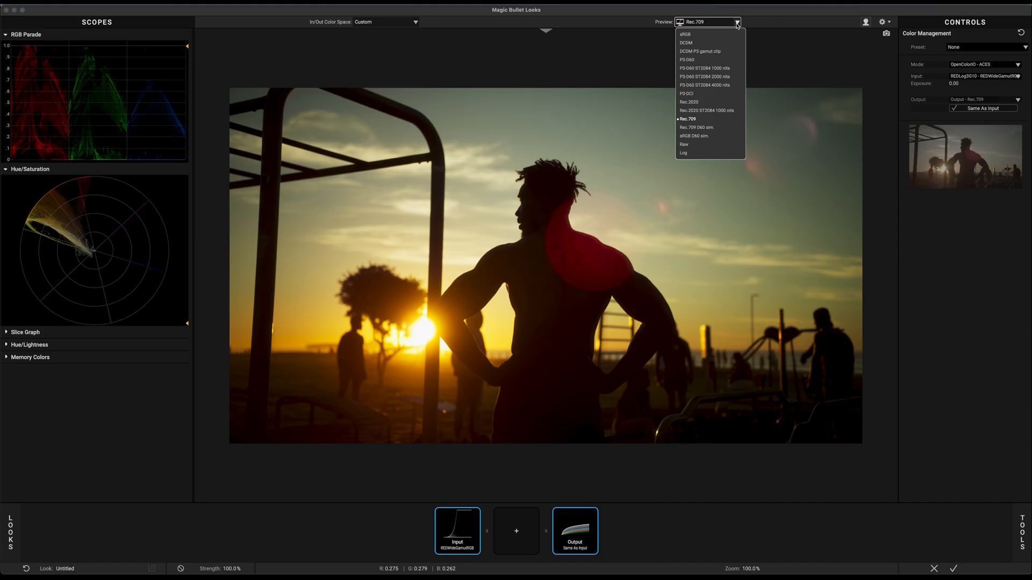
pyautogui.click(689, 34)
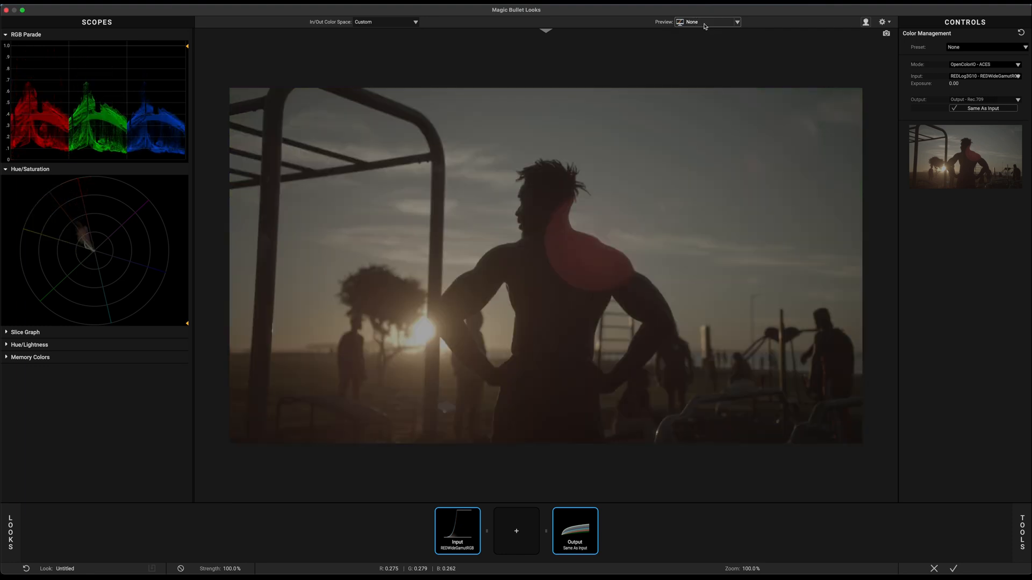
pyautogui.click(708, 22)
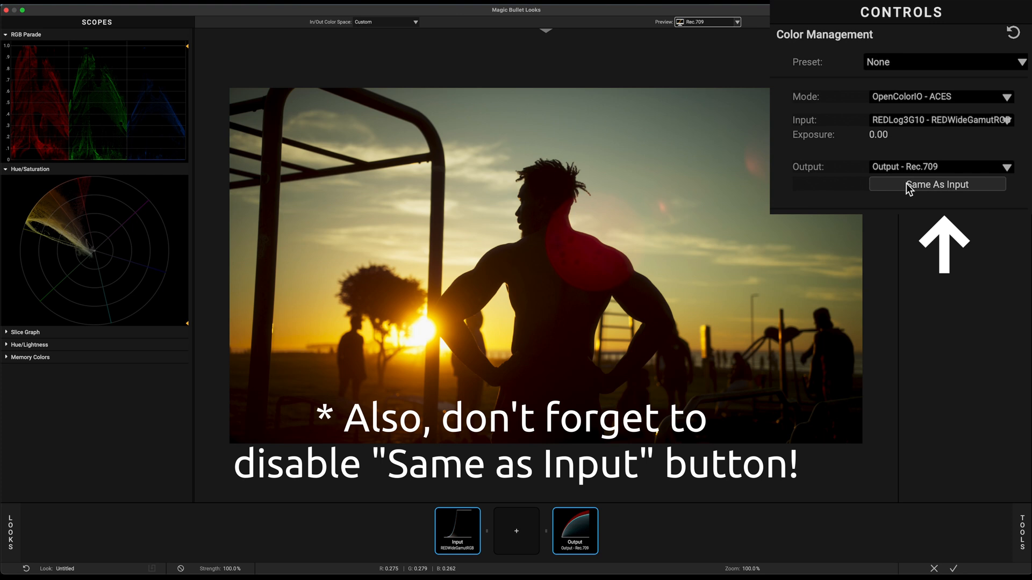
pyautogui.moveTo(907, 196)
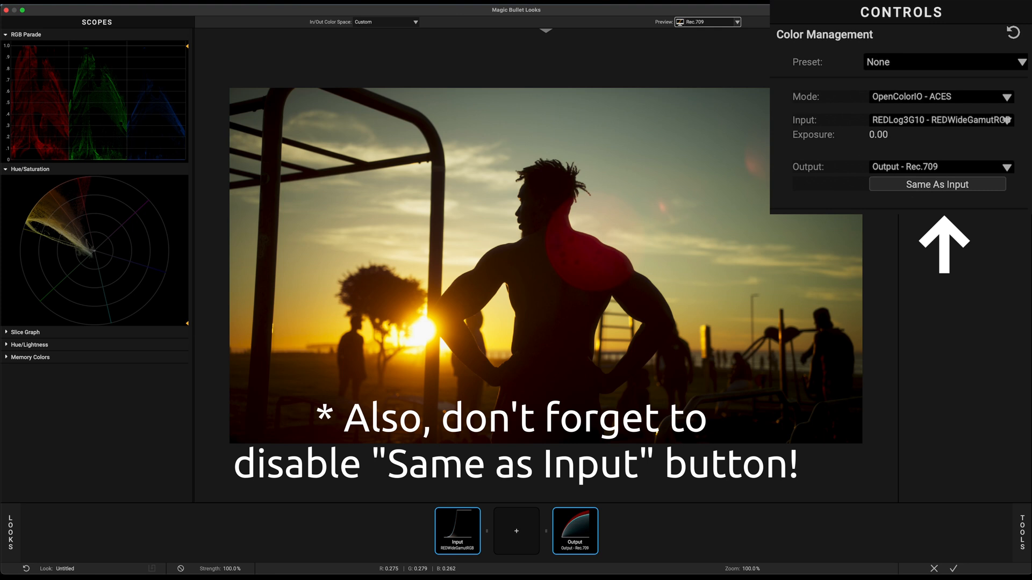
pyautogui.click(314, 35)
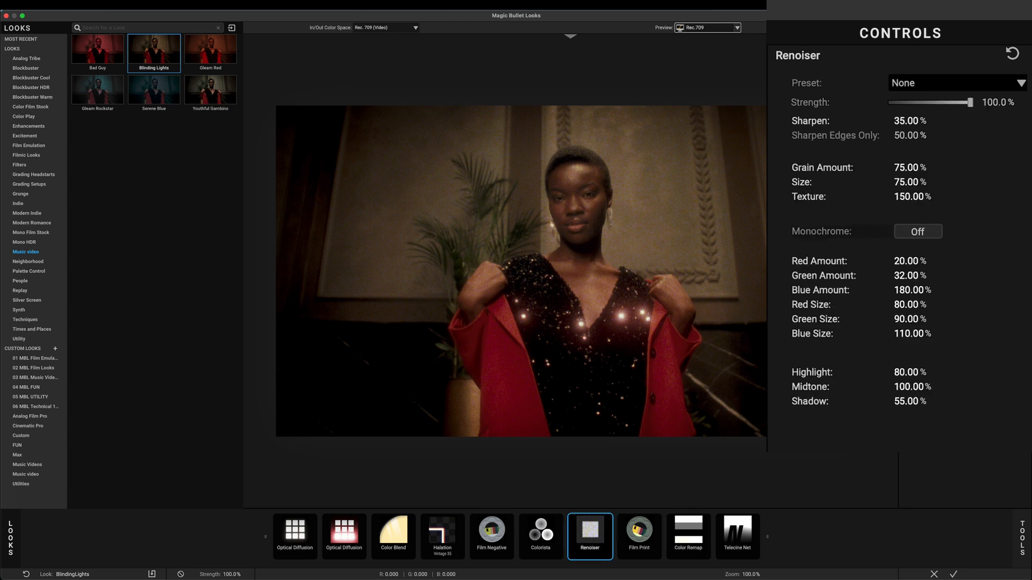
# Reset Renoiser to 25% monochrome grain, then review Halation, Color Blend, Film Negative, Optical Diffusion
pyautogui.click(955, 82)
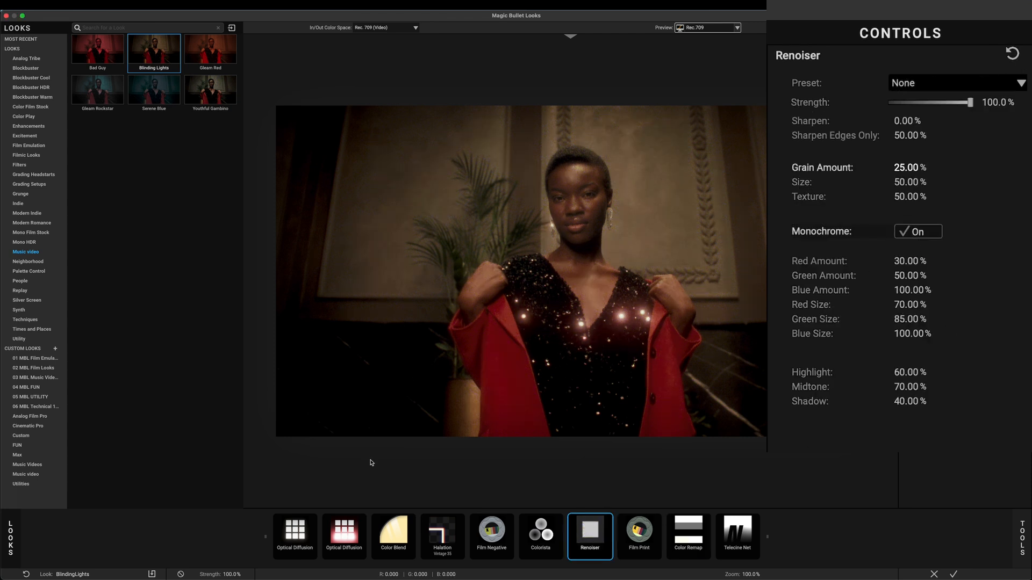
pyautogui.click(442, 531)
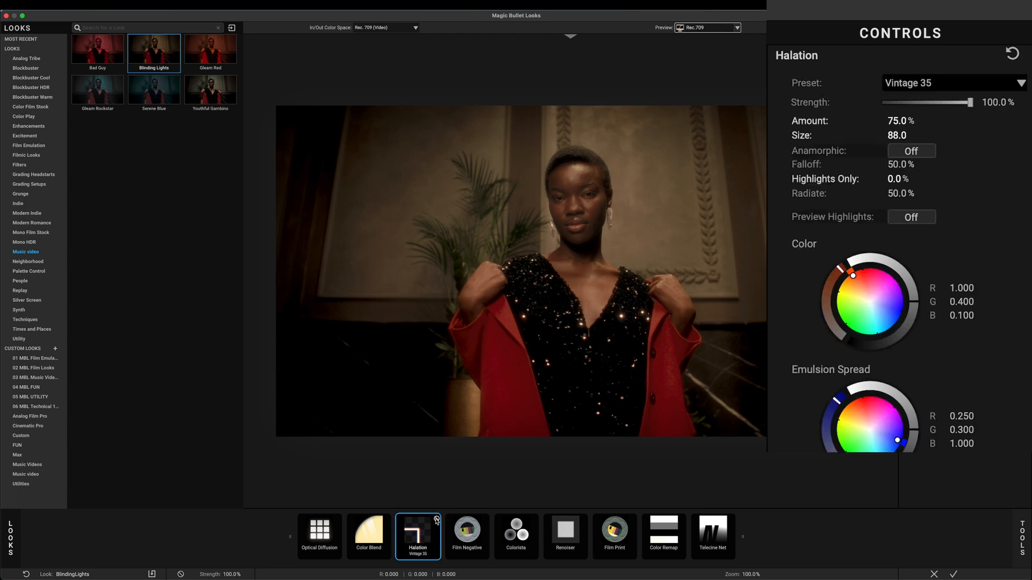
pyautogui.moveTo(355, 527)
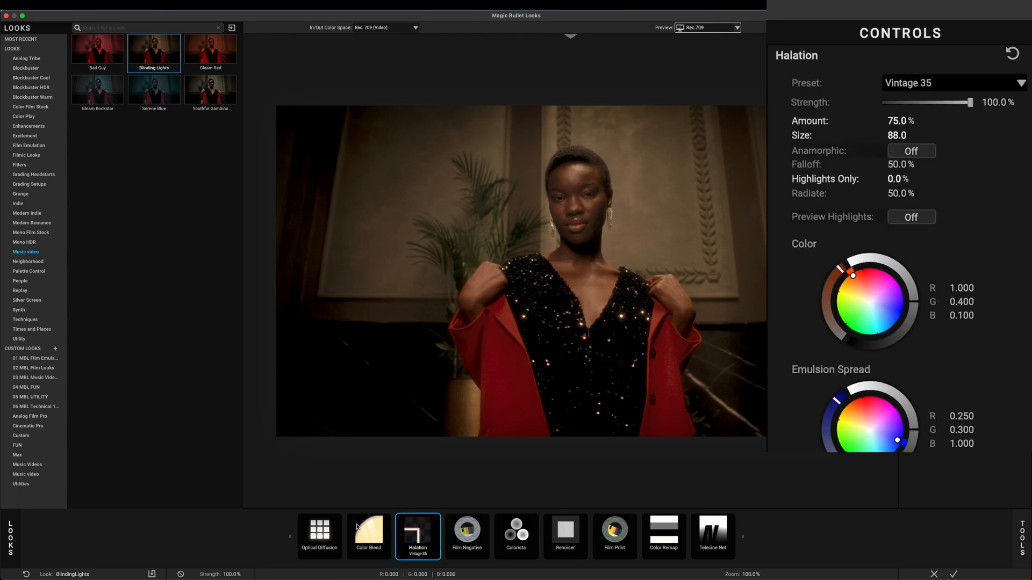
pyautogui.click(369, 533)
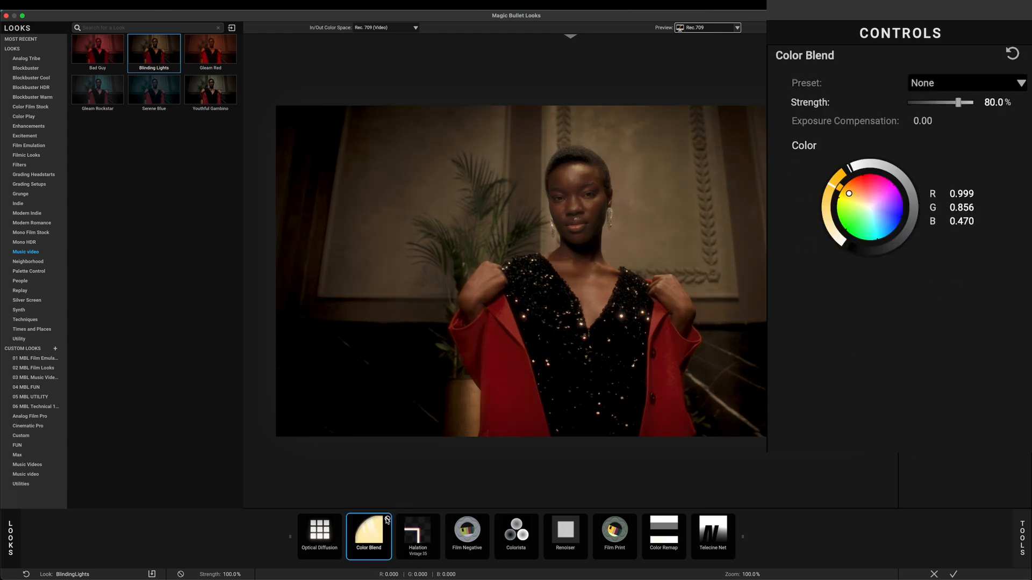
pyautogui.click(467, 534)
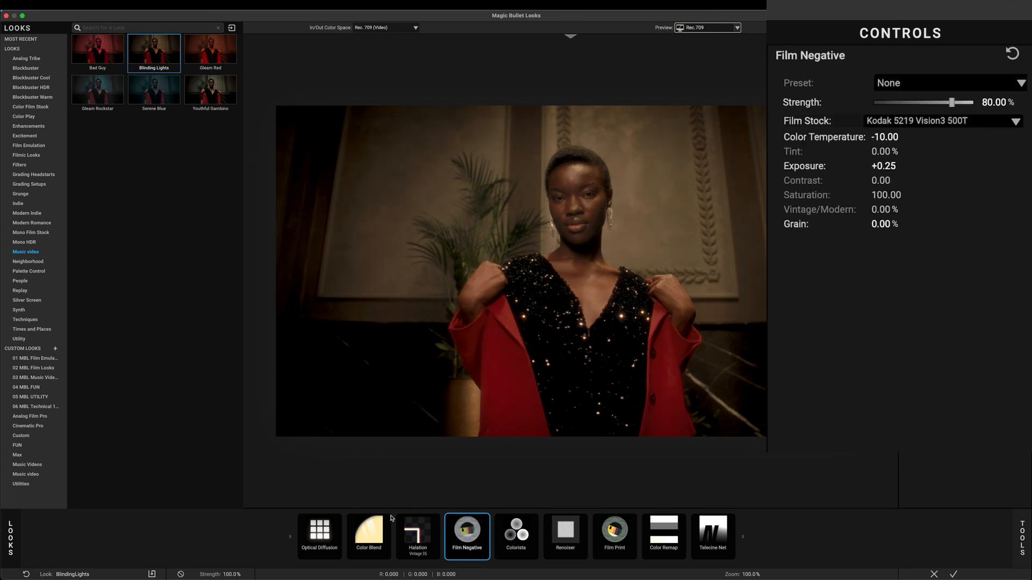
pyautogui.click(319, 537)
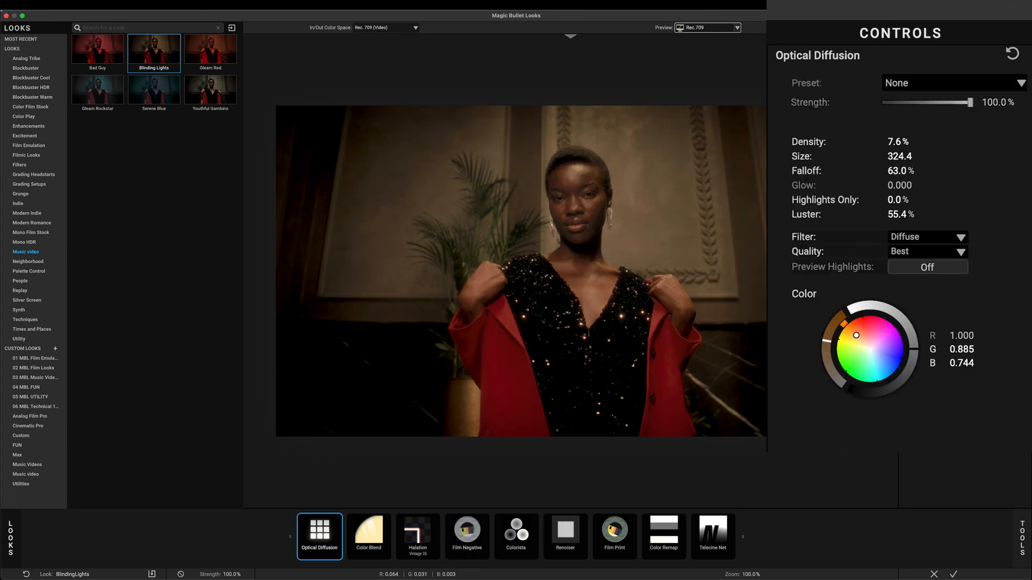